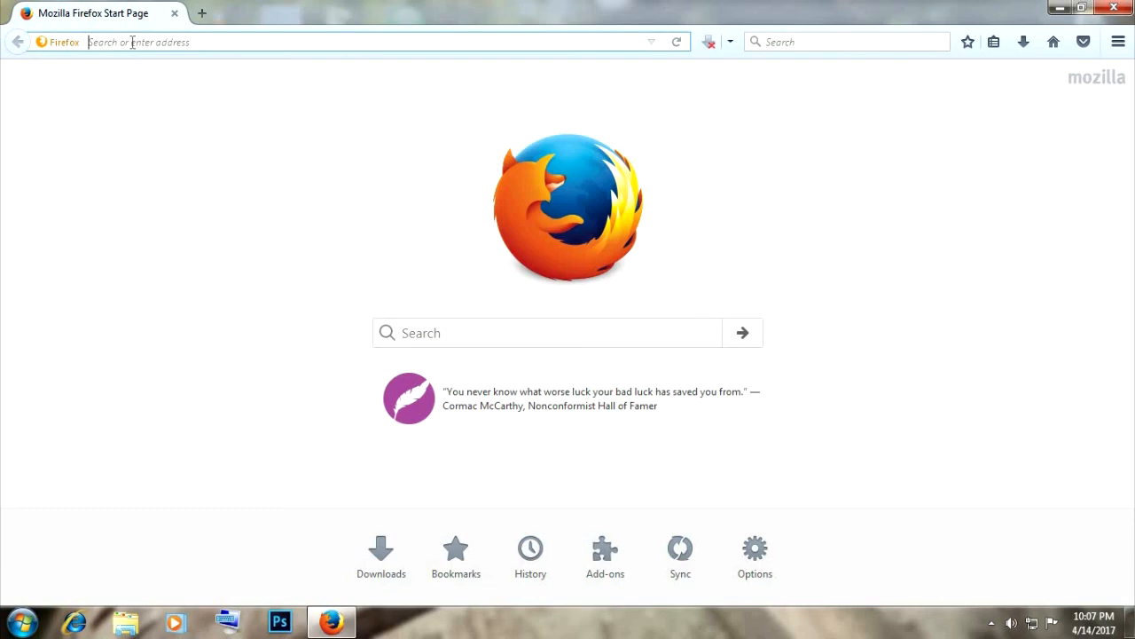
# - Go to tube2gram.com in Firefox
pyautogui.write('tube2gram.com/')
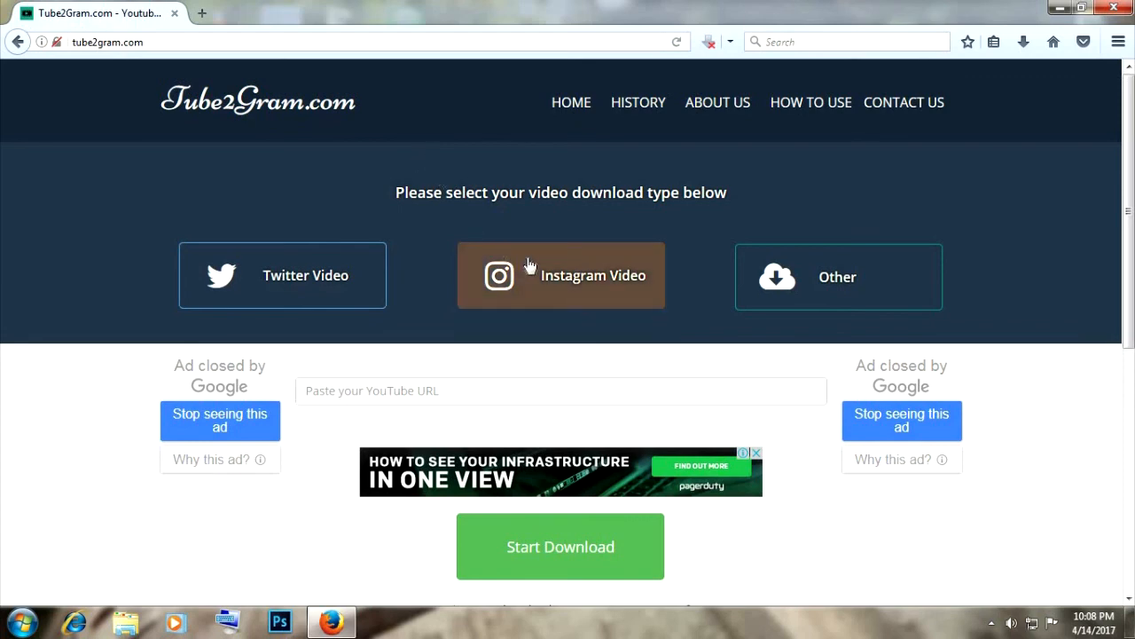
pyautogui.moveTo(389, 329)
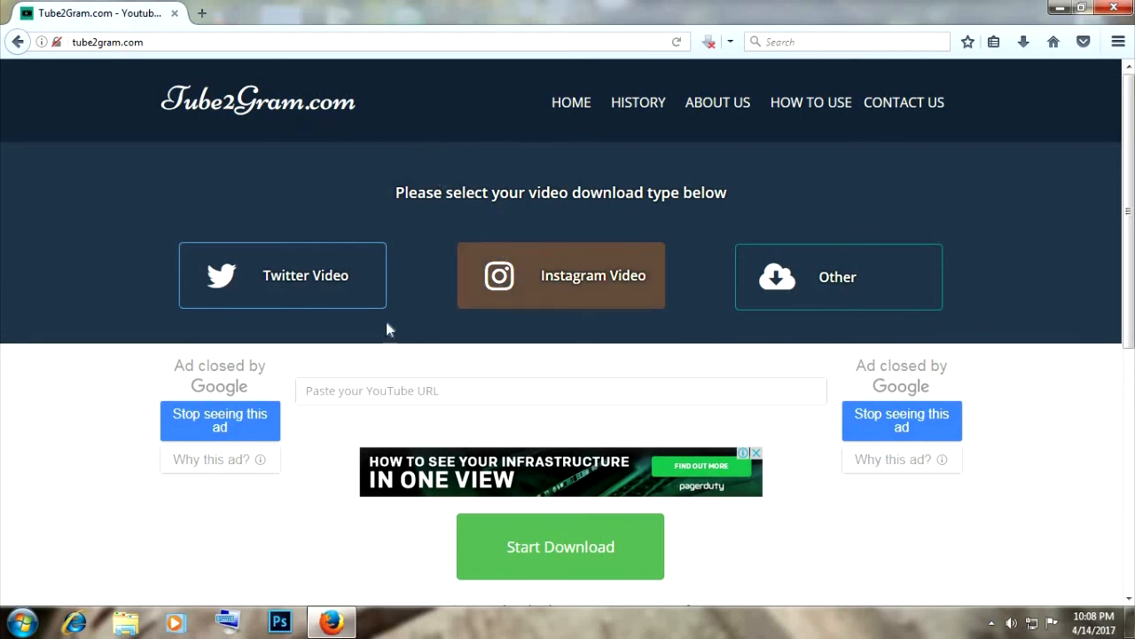
# - Paste the 'How To Render 60FPS in Sony Vegas' YouTube link and clear the suggested-videos overlay
pyautogui.click(561, 391)
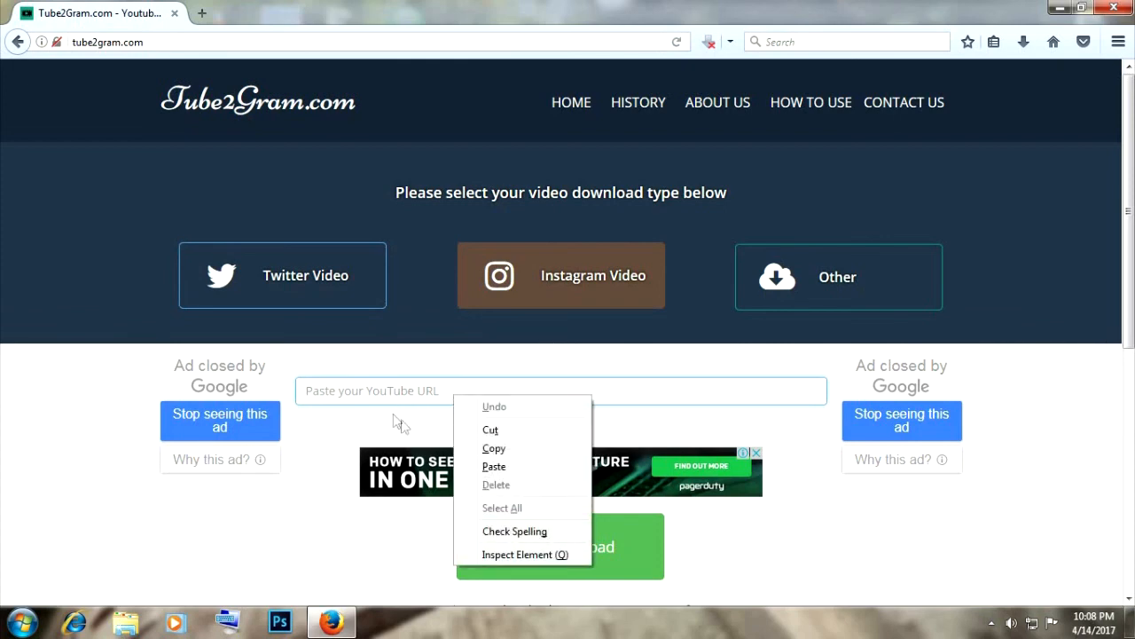
pyautogui.click(494, 466)
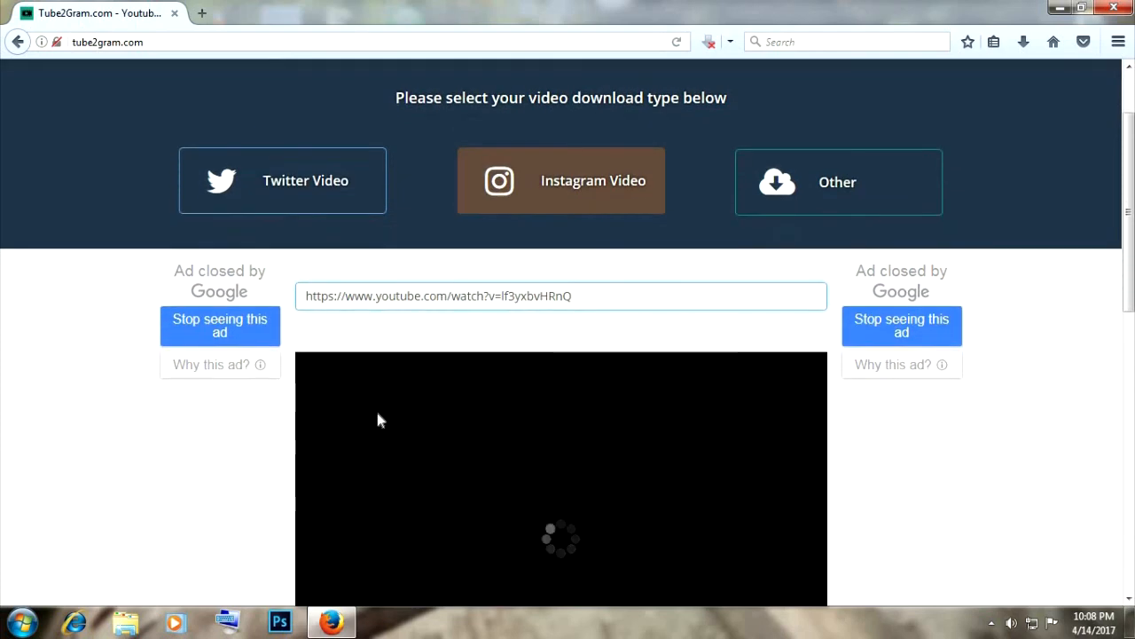
pyautogui.scroll(-3)
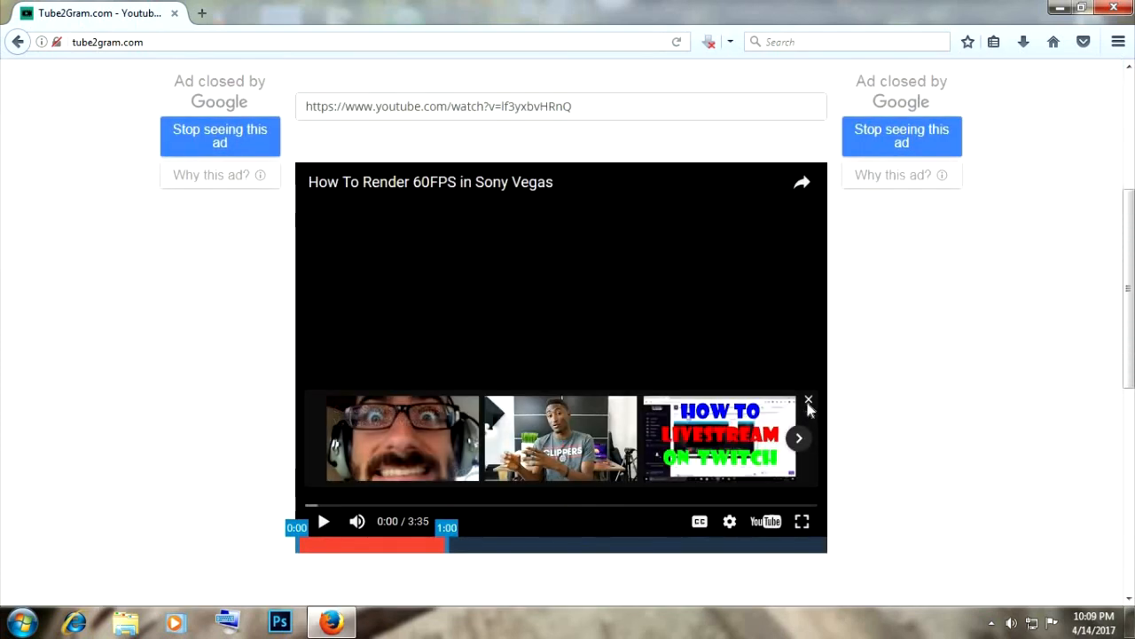
pyautogui.click(808, 401)
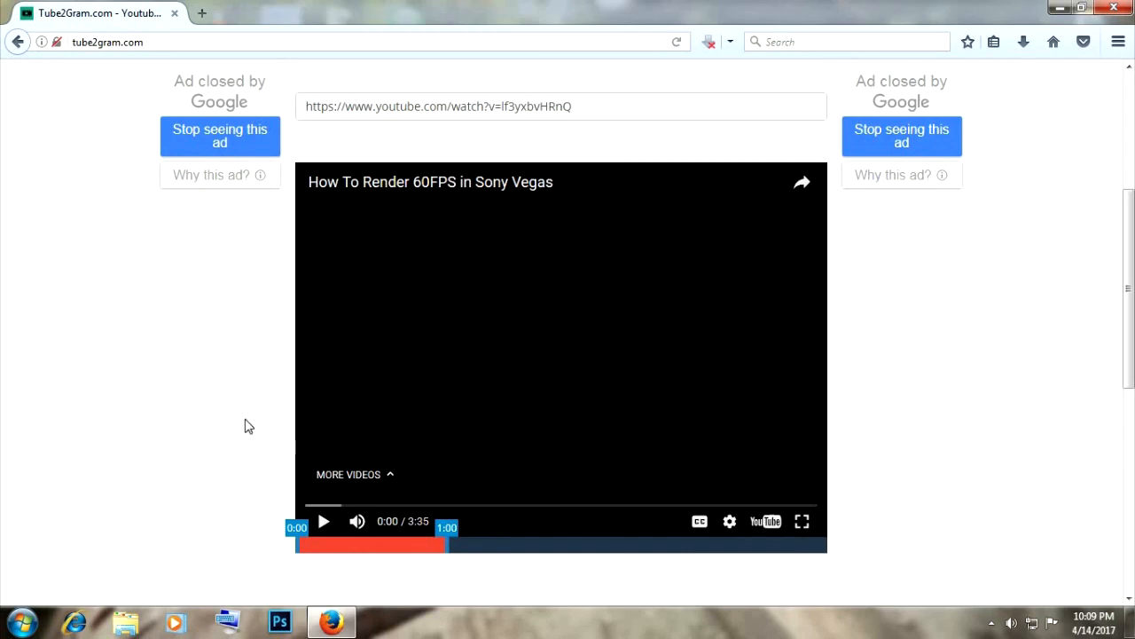
pyautogui.scroll(-3)
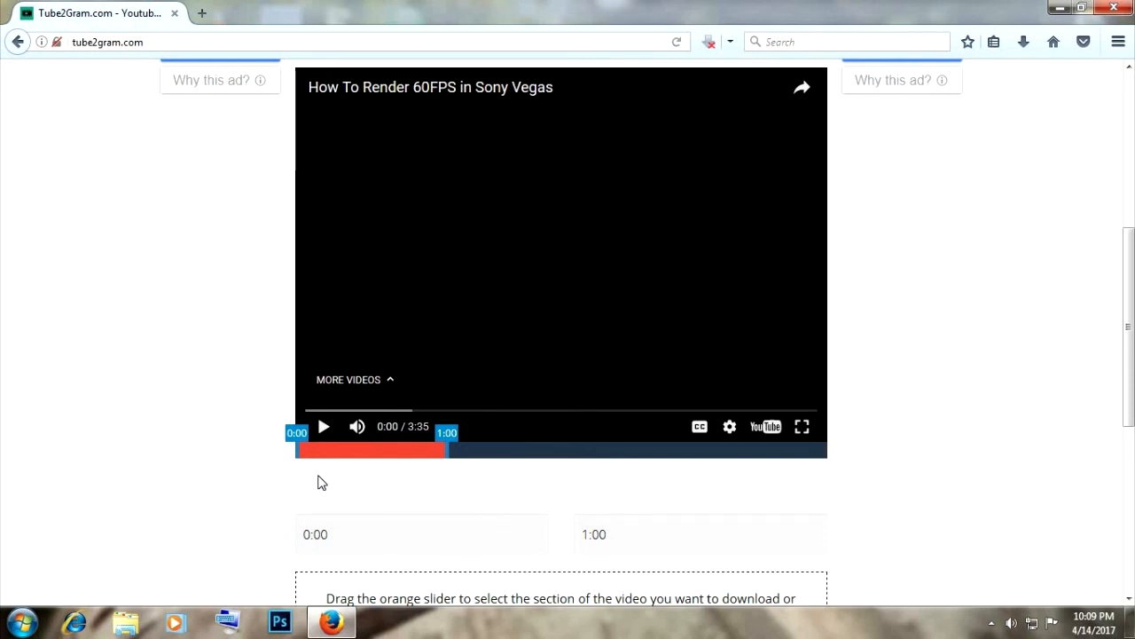
pyautogui.moveTo(349, 462)
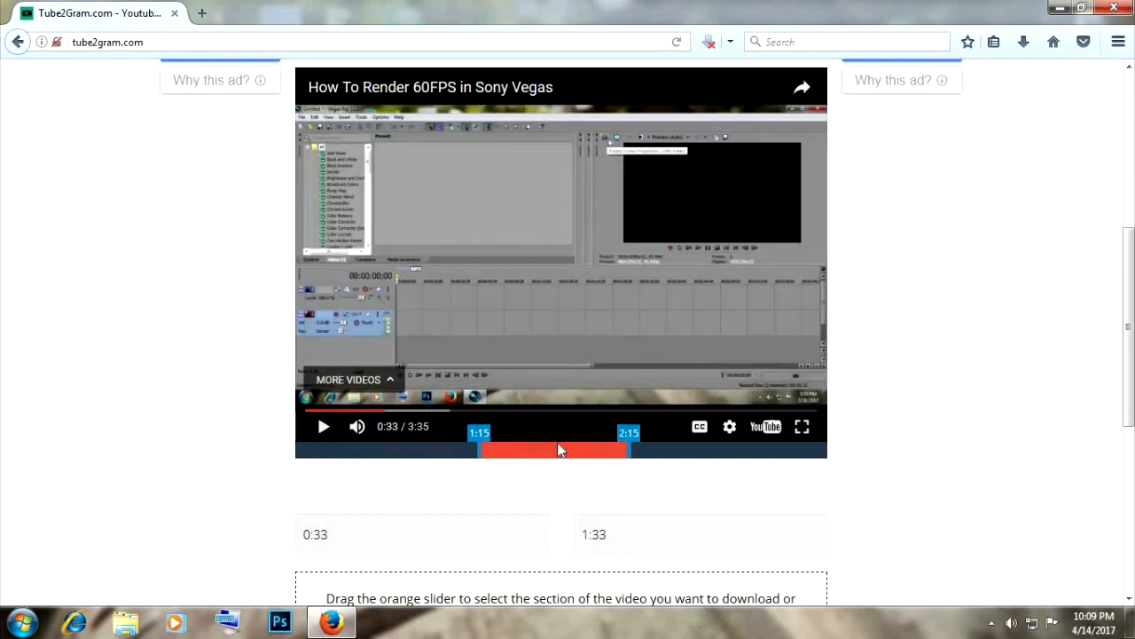
pyautogui.click(558, 448)
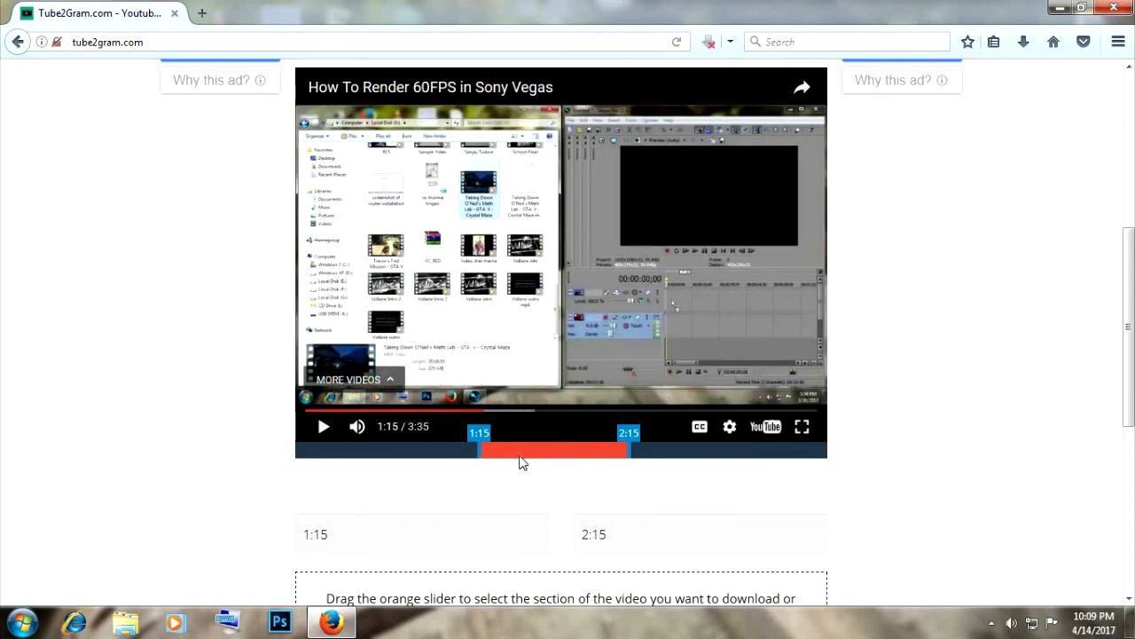
pyautogui.scroll(-3)
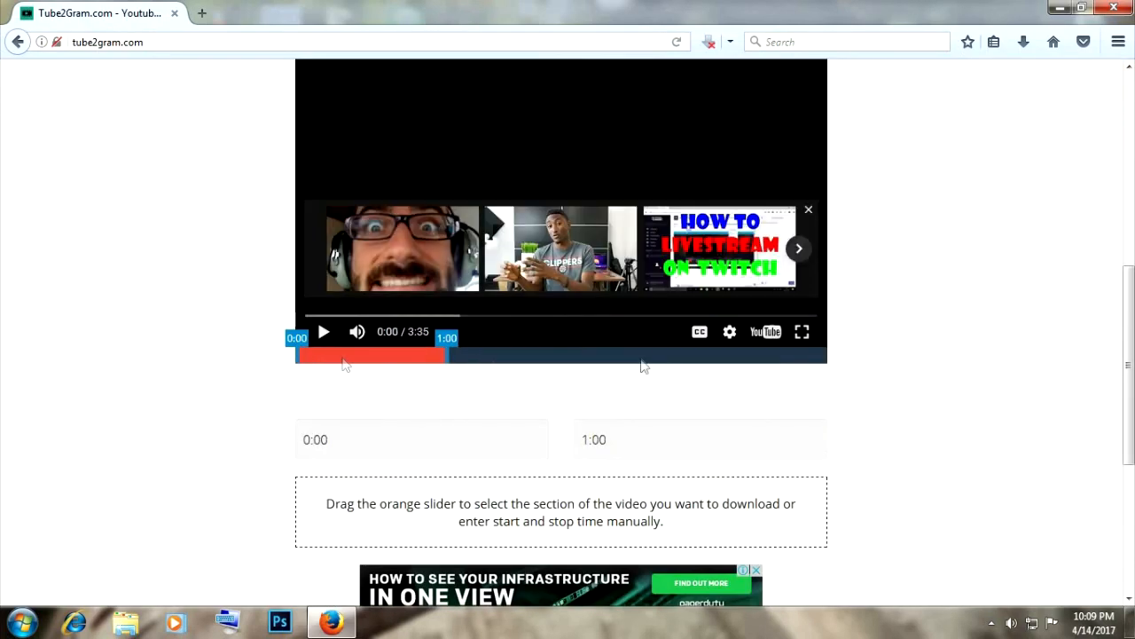
pyautogui.scroll(3)
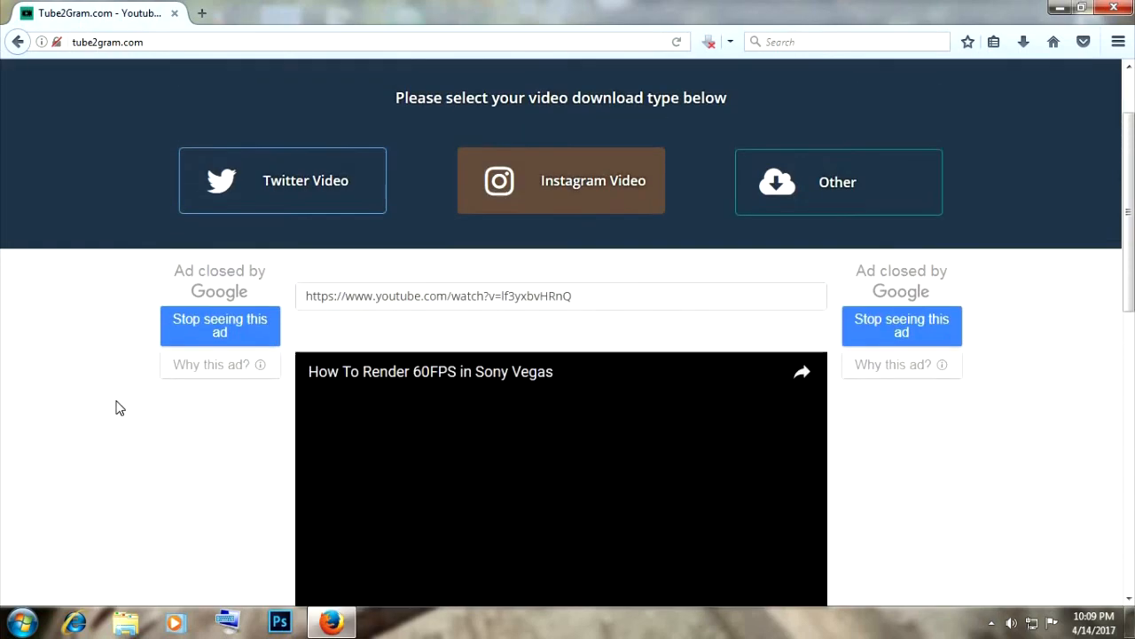
pyautogui.scroll(-3)
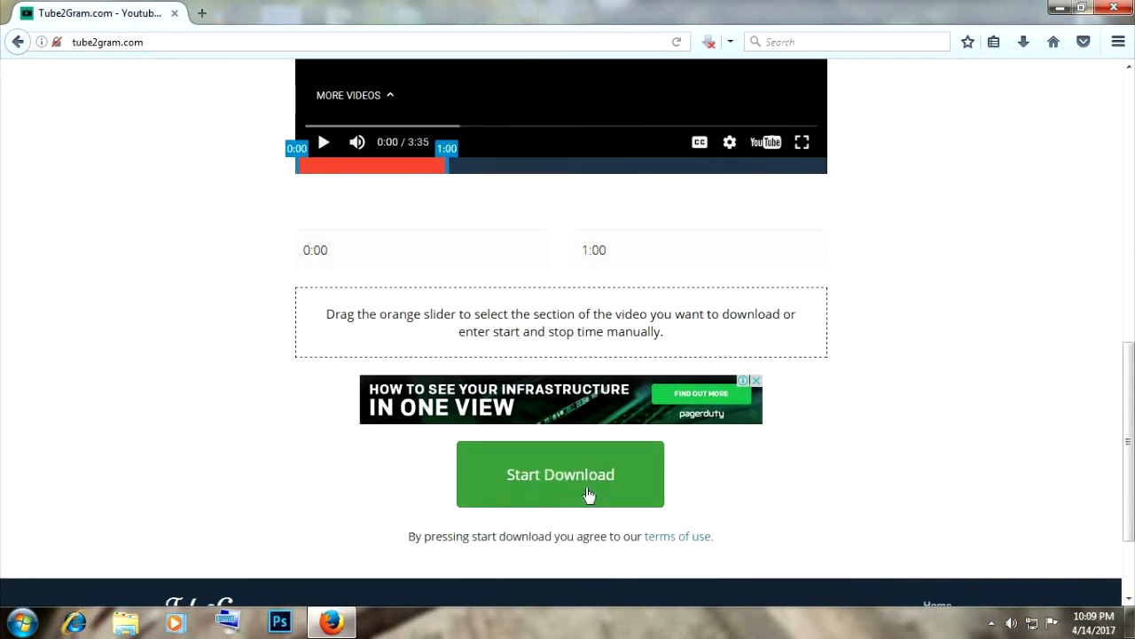
# - Convert the 0:00–1:00 clip to reach the 'ready for download' page
pyautogui.click(560, 473)
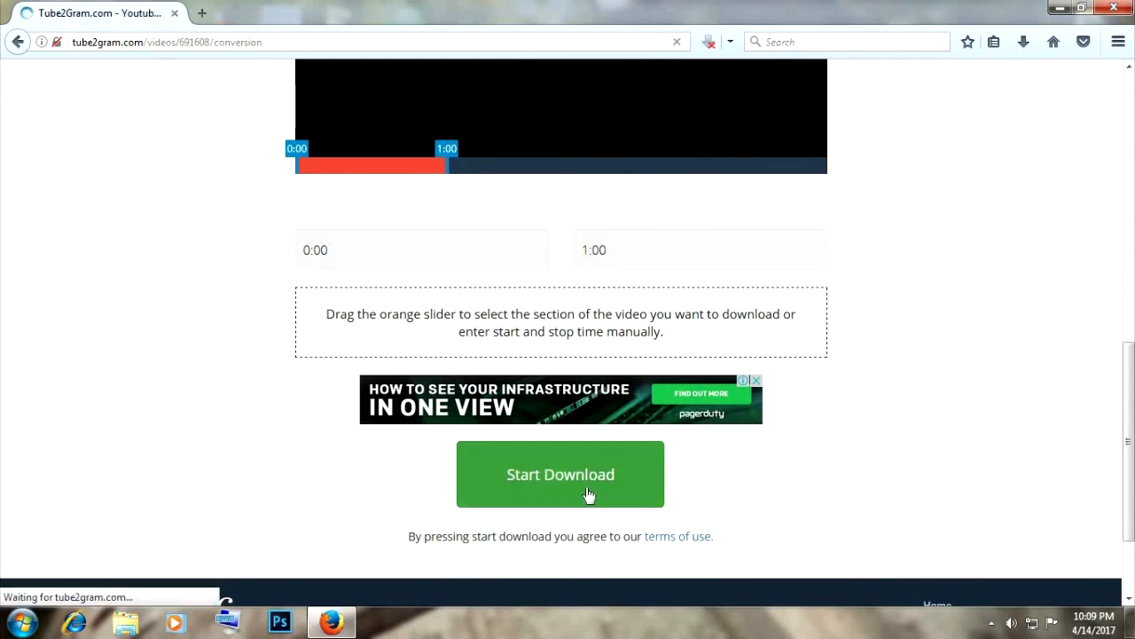
pyautogui.click(560, 474)
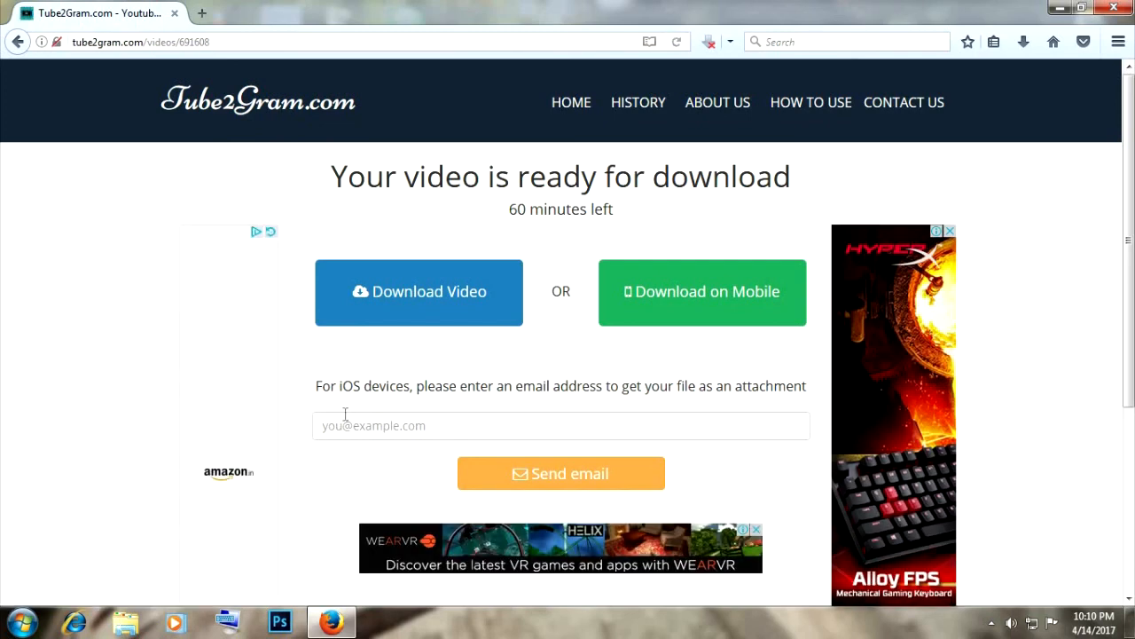
pyautogui.moveTo(337, 382)
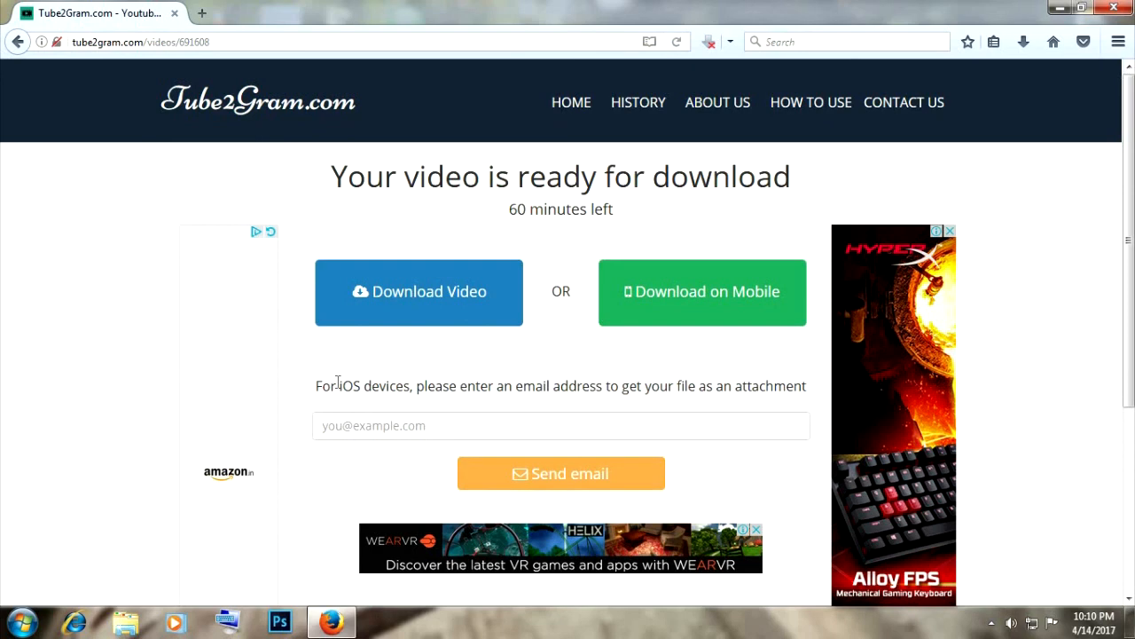
pyautogui.moveTo(398, 320)
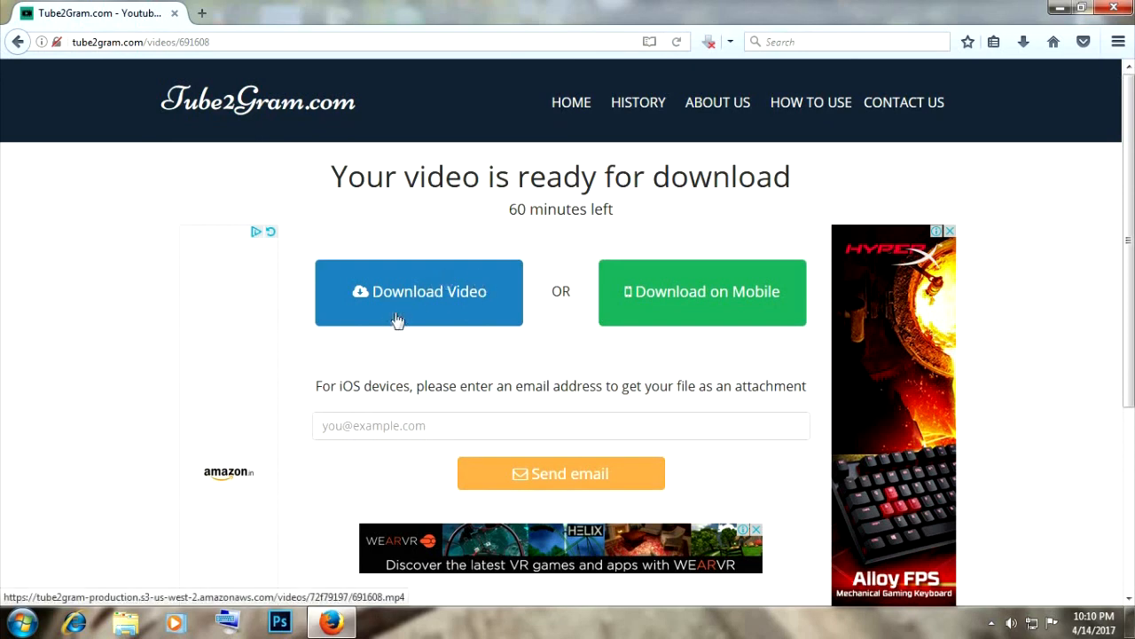
pyautogui.moveTo(430, 297)
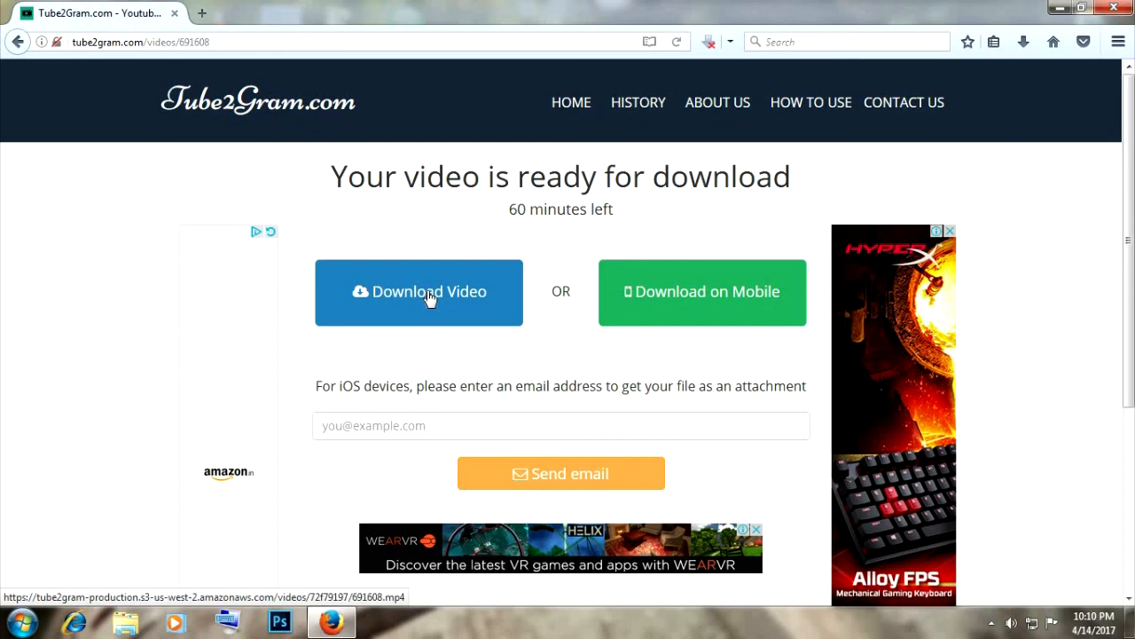
pyautogui.moveTo(137, 310)
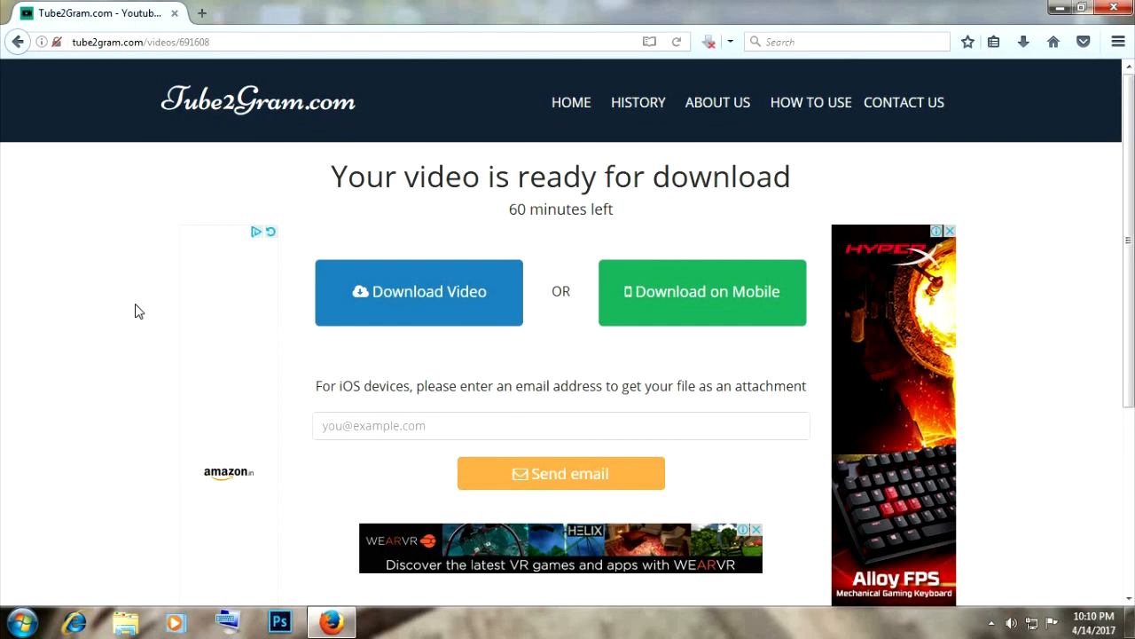
pyautogui.moveTo(356, 300)
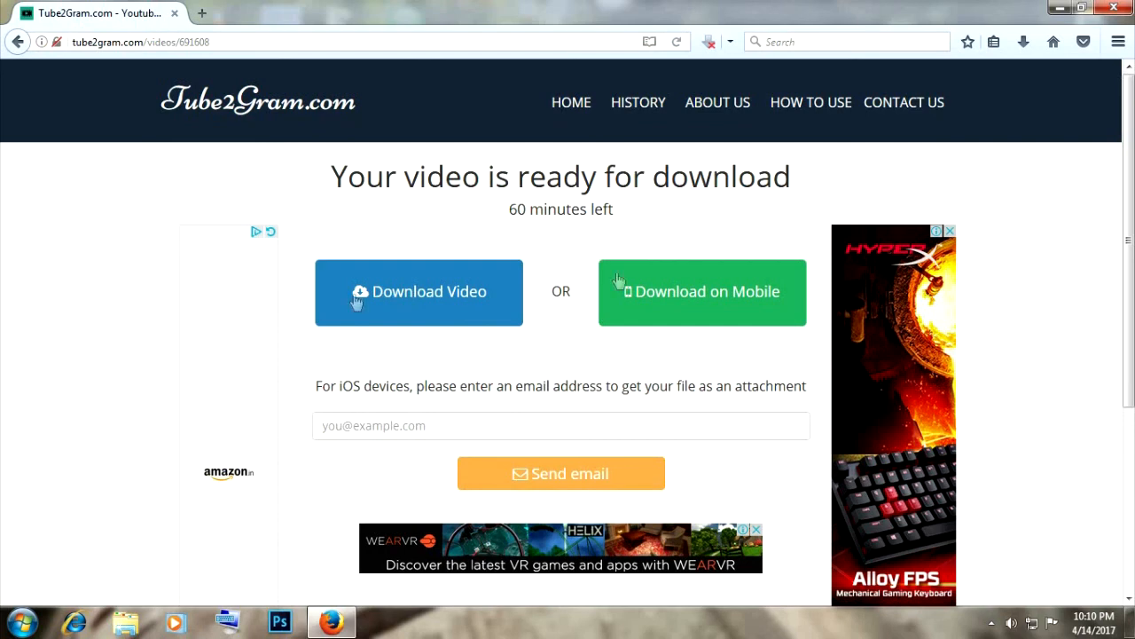
pyautogui.moveTo(629, 317)
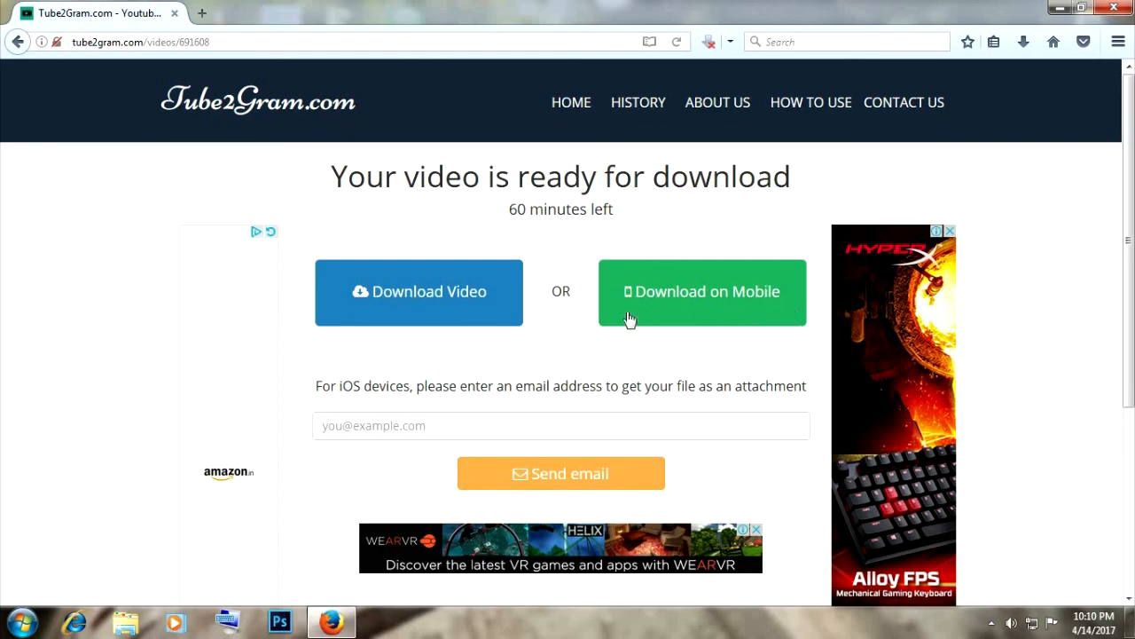
pyautogui.click(702, 292)
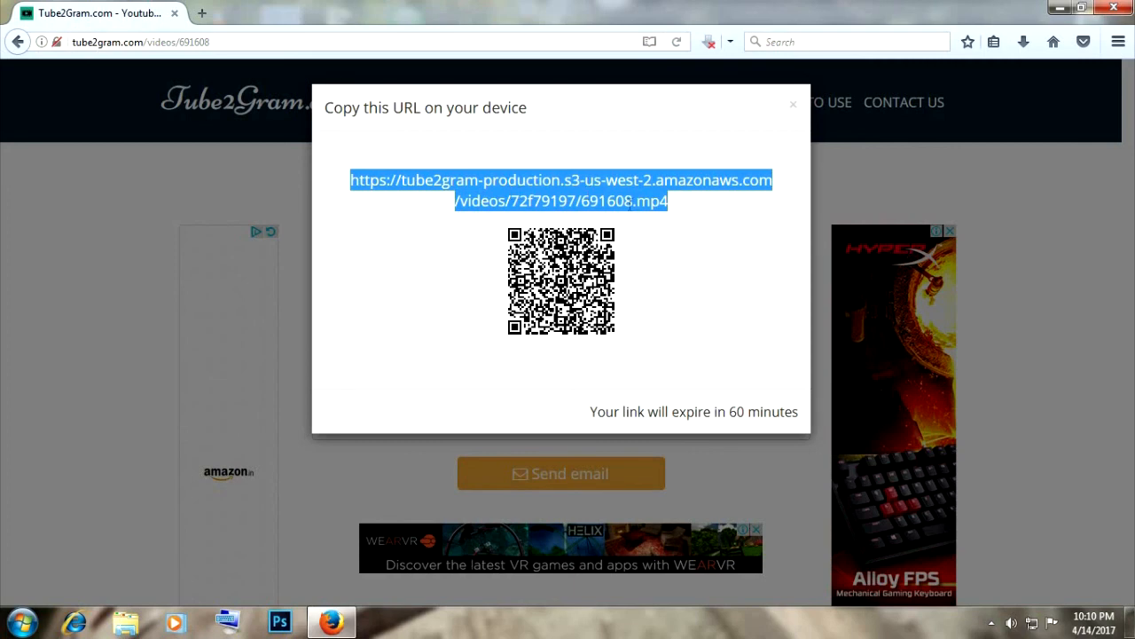
pyautogui.click(671, 202)
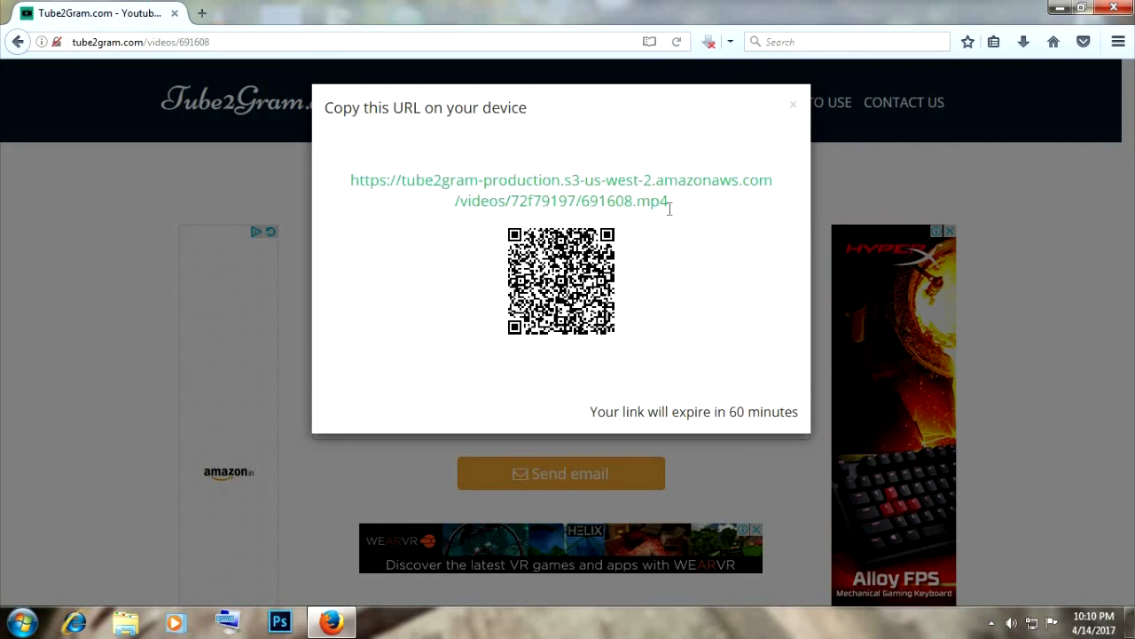
pyautogui.moveTo(475, 286)
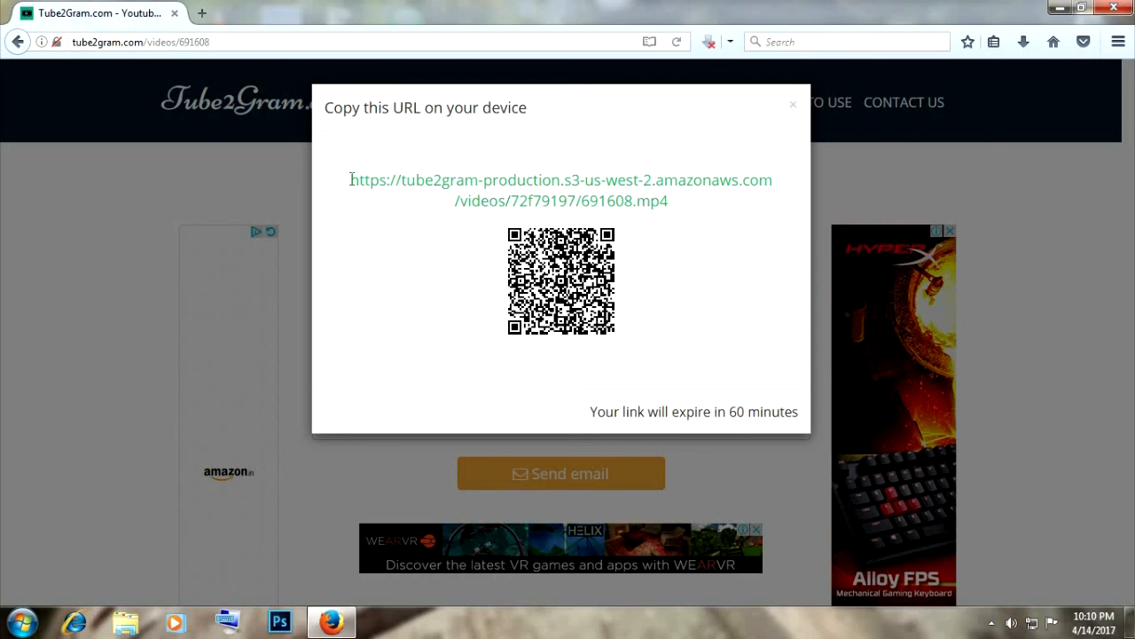
pyautogui.moveTo(731, 240)
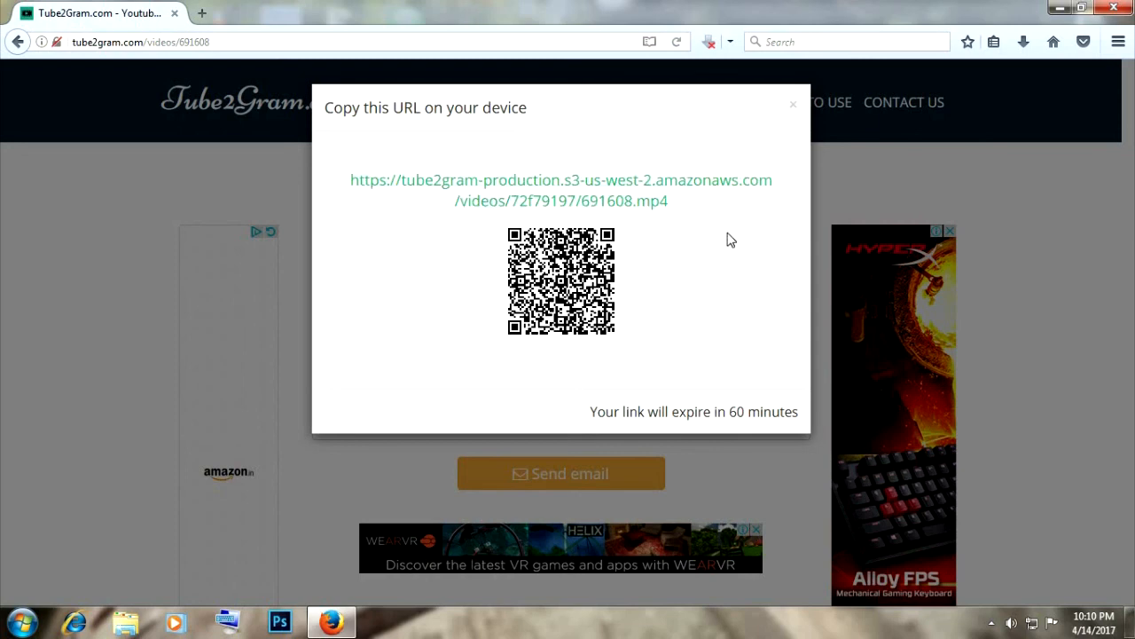
pyautogui.moveTo(660, 263)
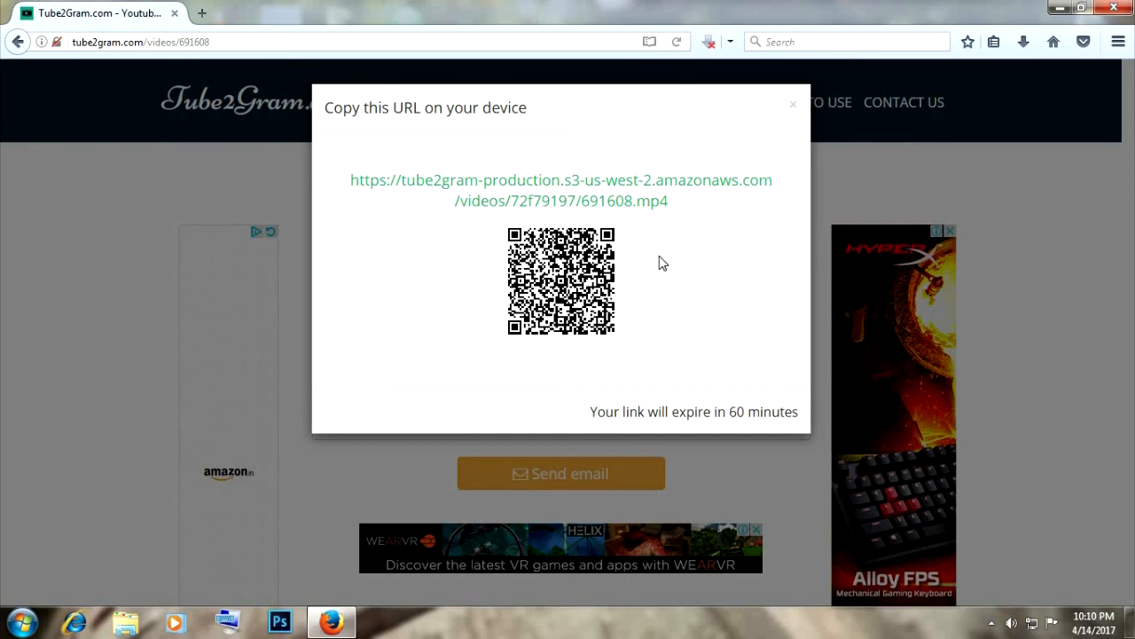
pyautogui.moveTo(794, 104)
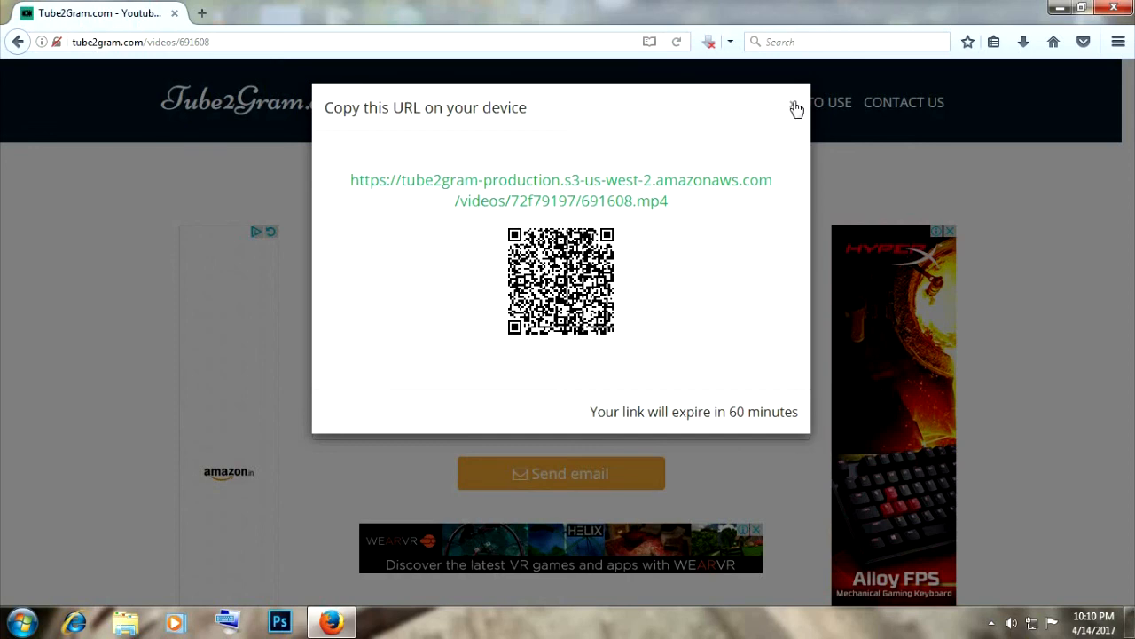
pyautogui.click(795, 106)
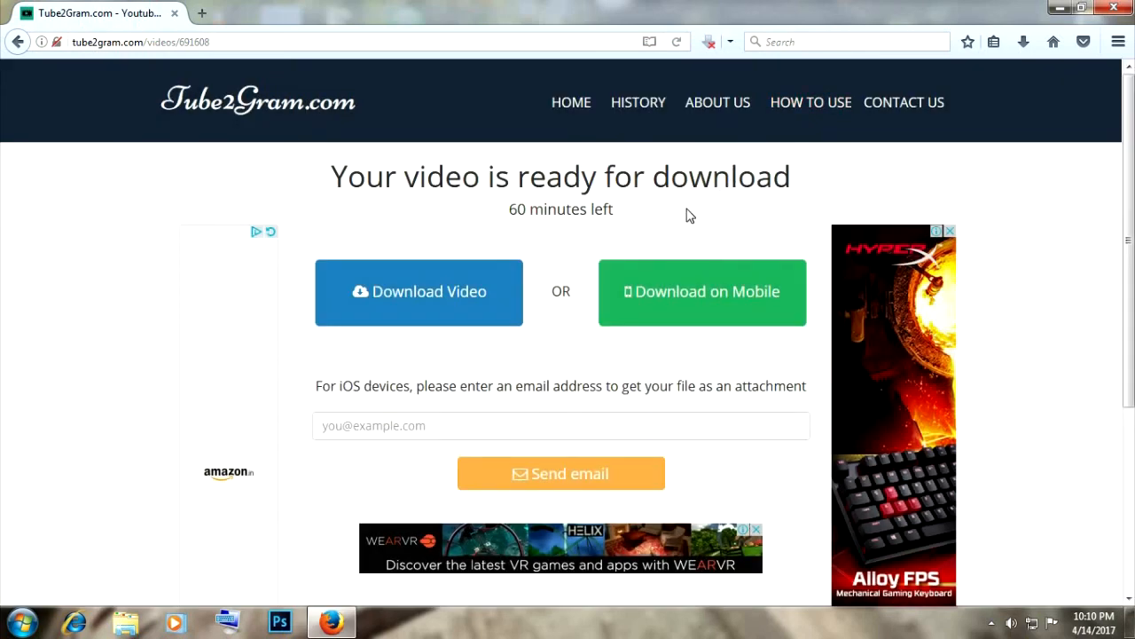
pyautogui.scroll(-3)
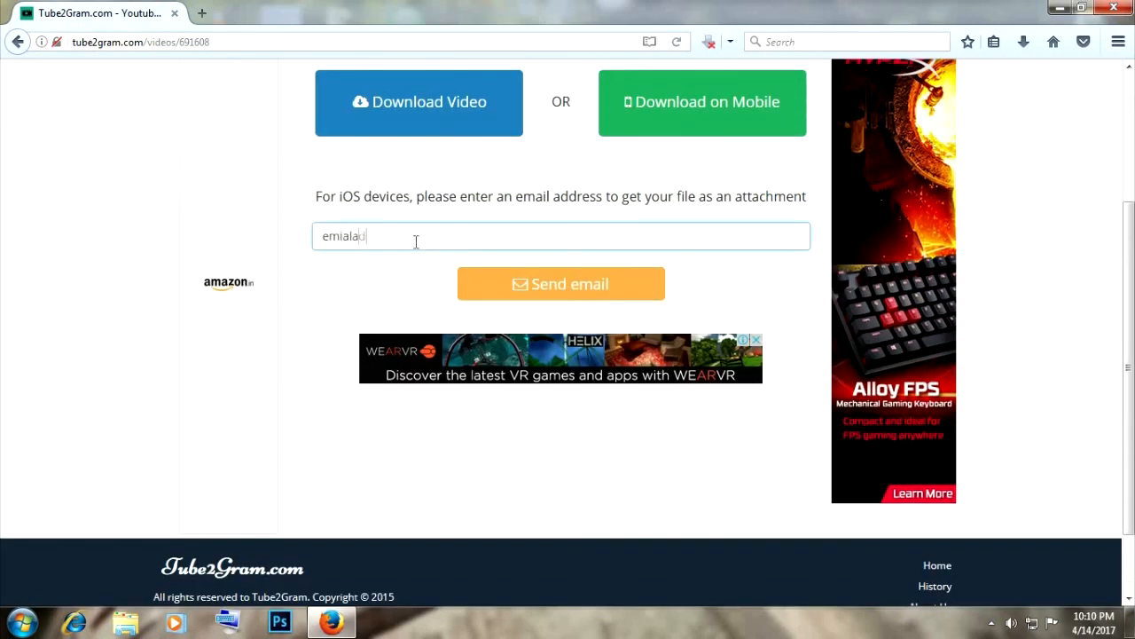
pyautogui.write('dress')
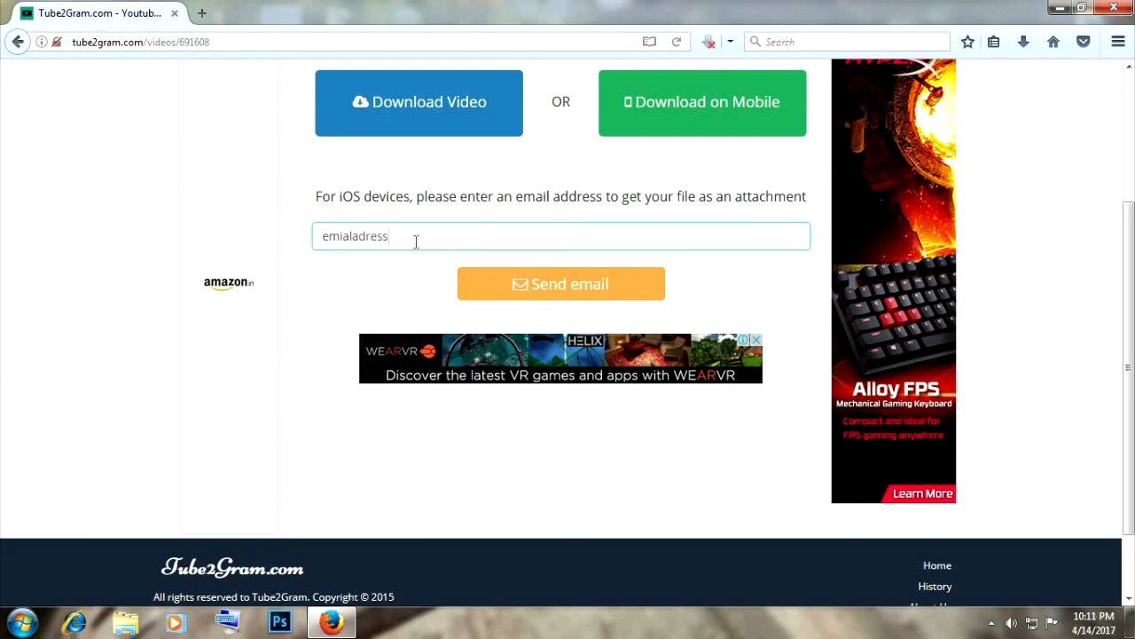
pyautogui.write('@email')
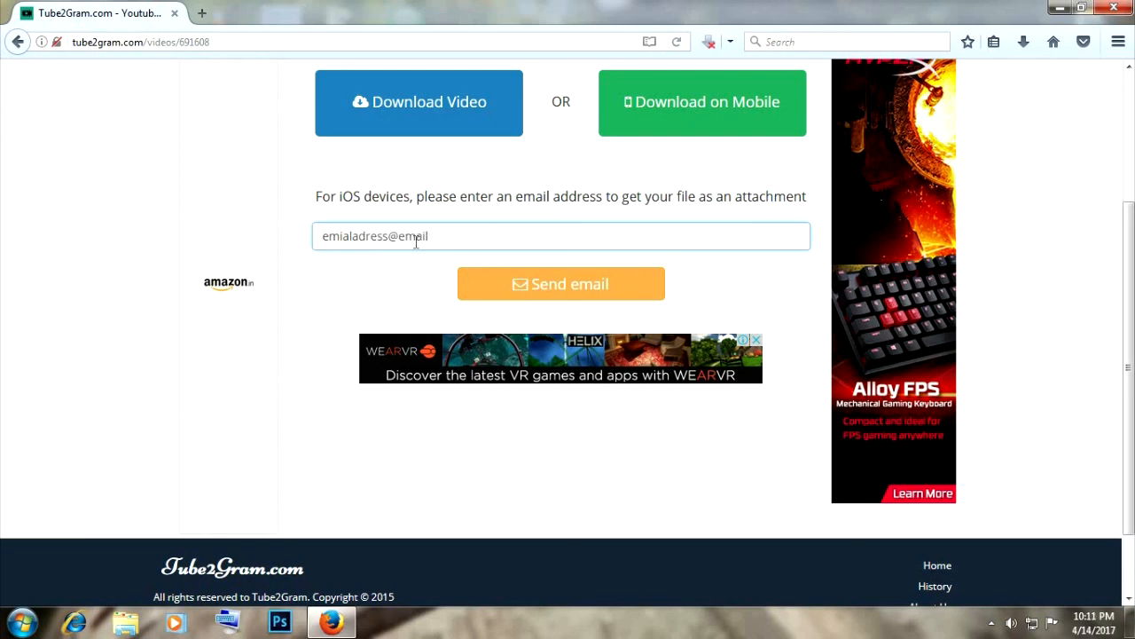
pyautogui.write('.com')
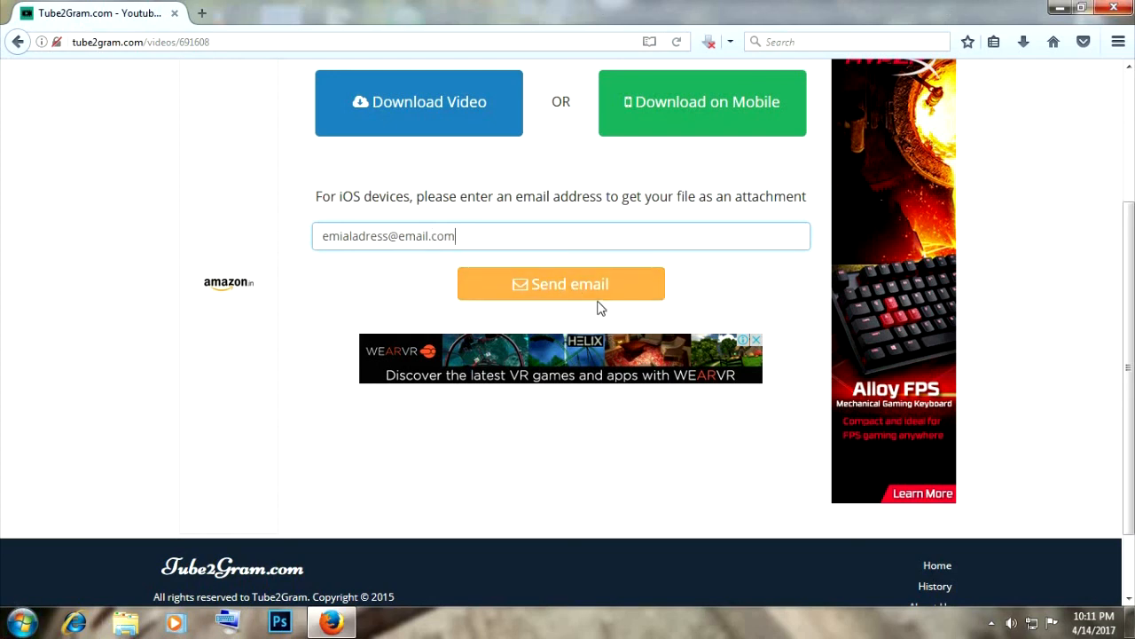
pyautogui.scroll(3)
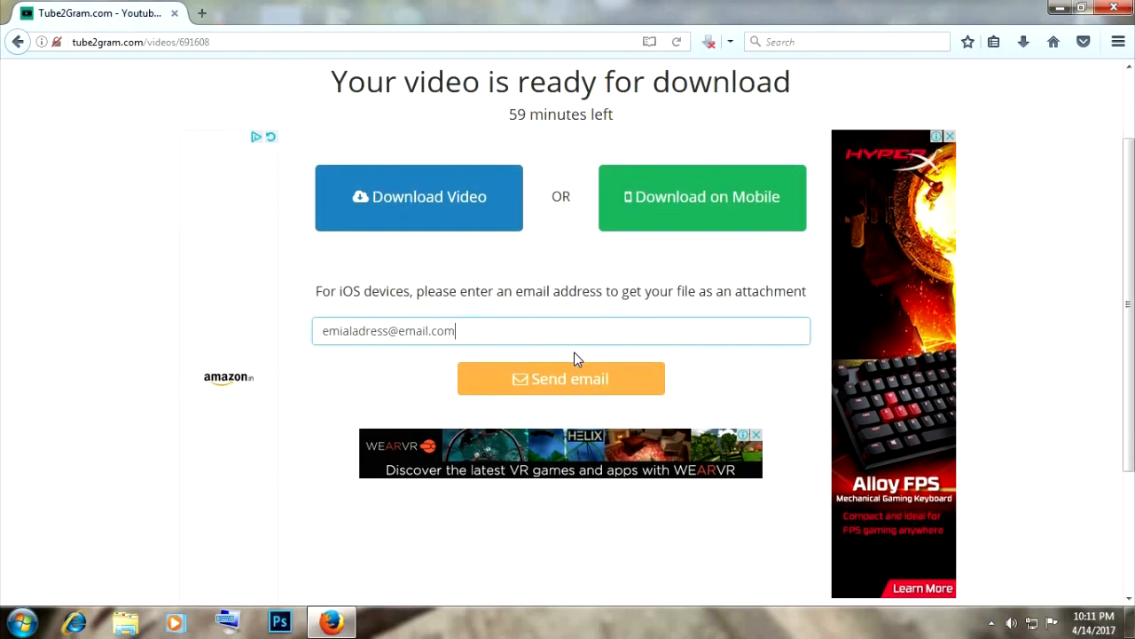
pyautogui.moveTo(560, 379)
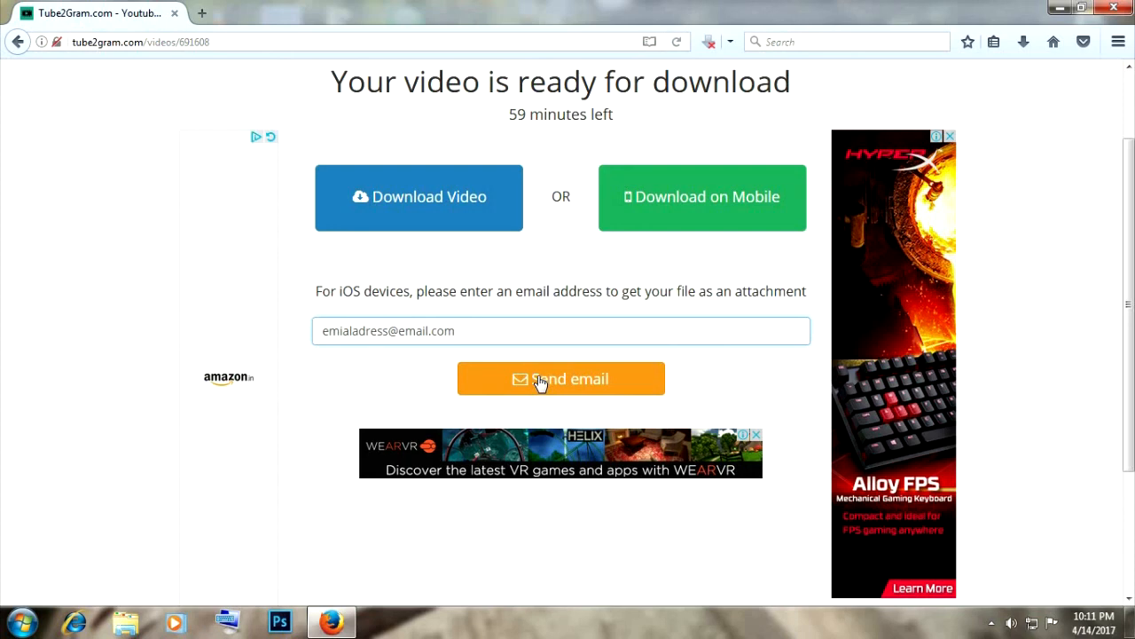
pyautogui.moveTo(665, 220)
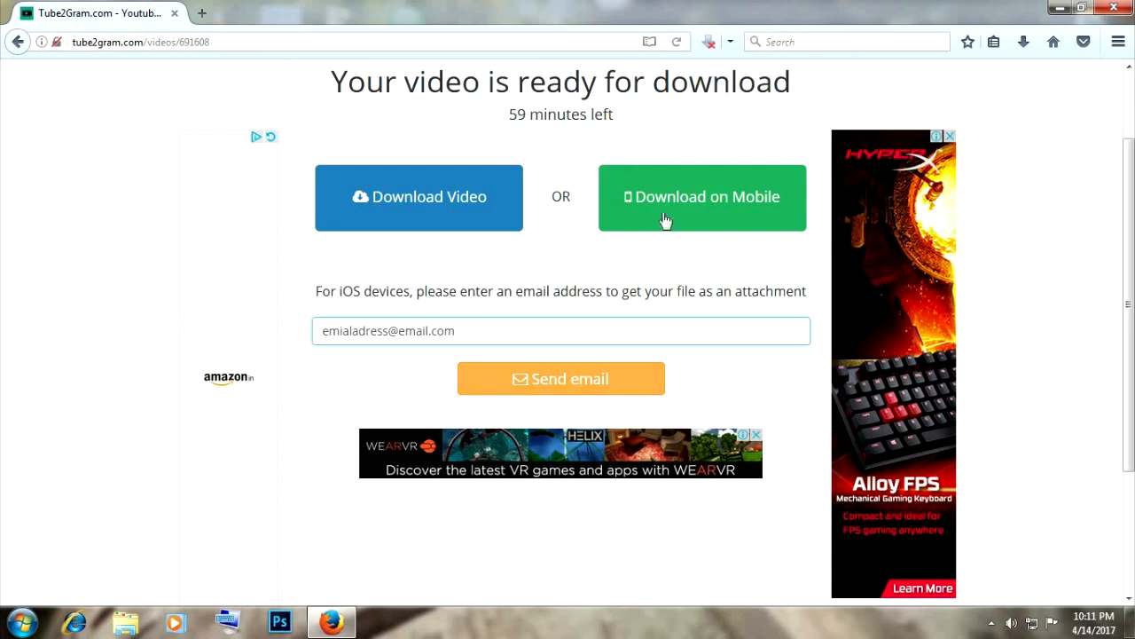
pyautogui.click(701, 196)
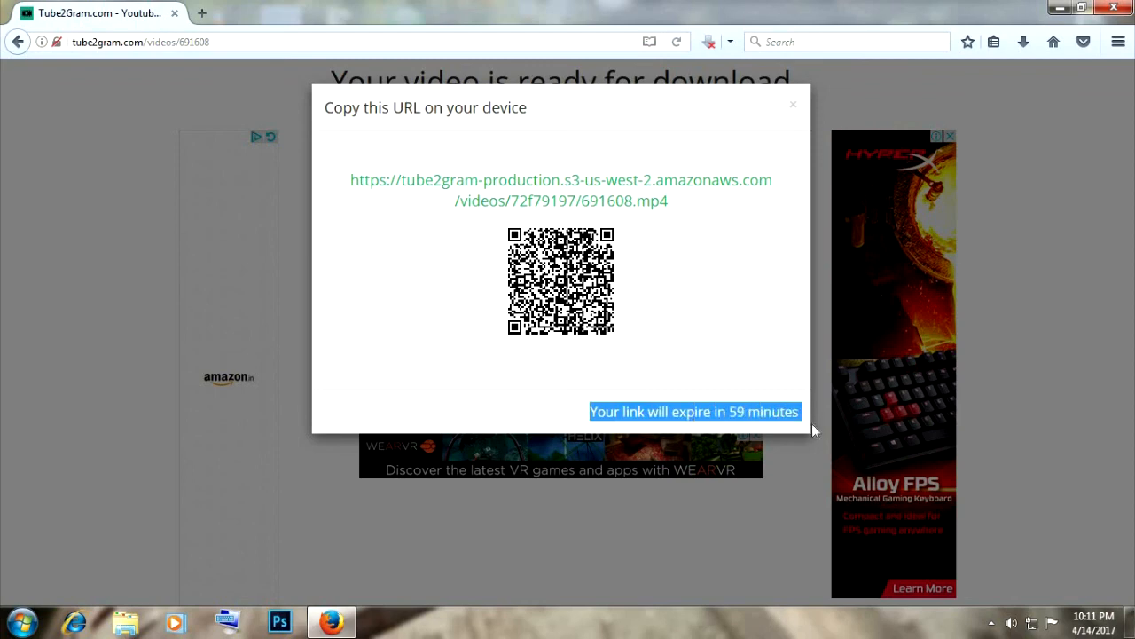
pyautogui.moveTo(796, 117)
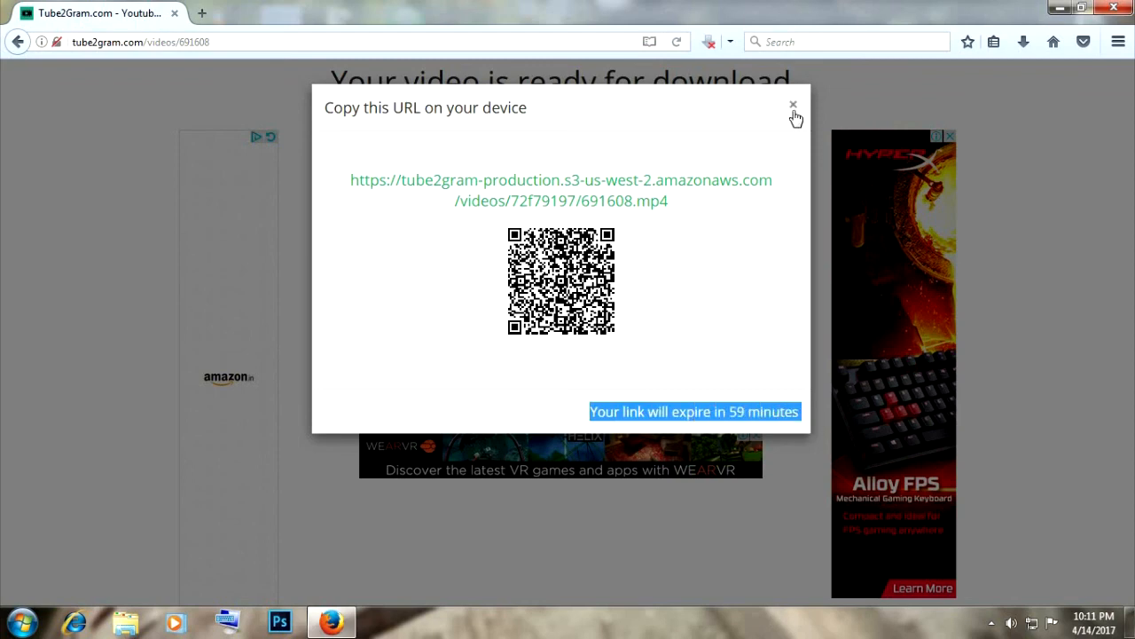
pyautogui.click(793, 104)
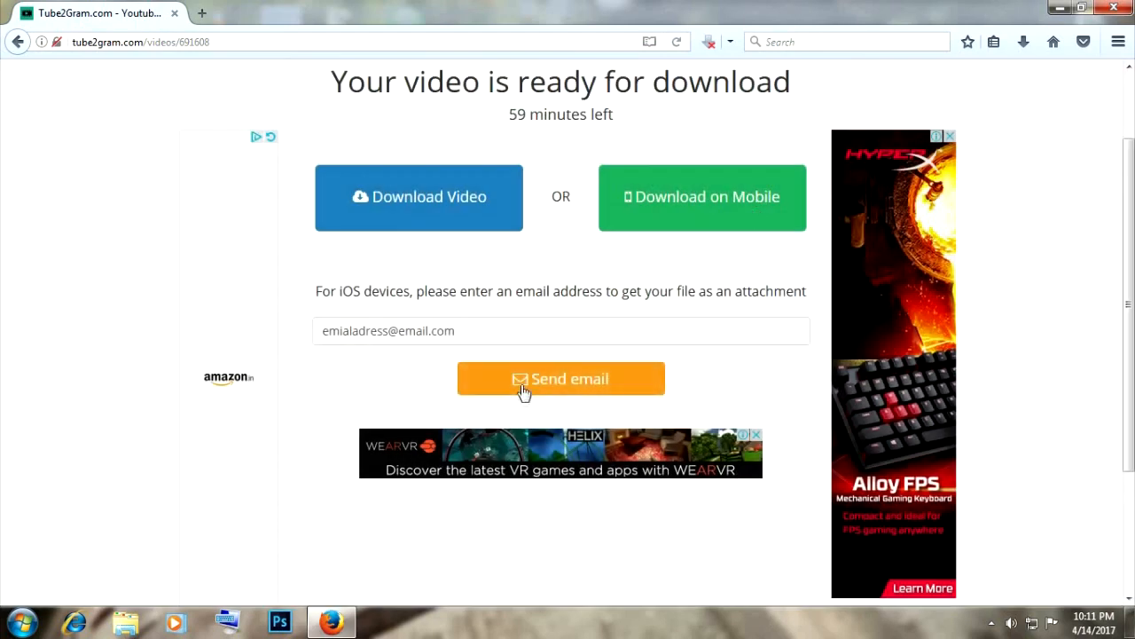
pyautogui.moveTo(328, 377)
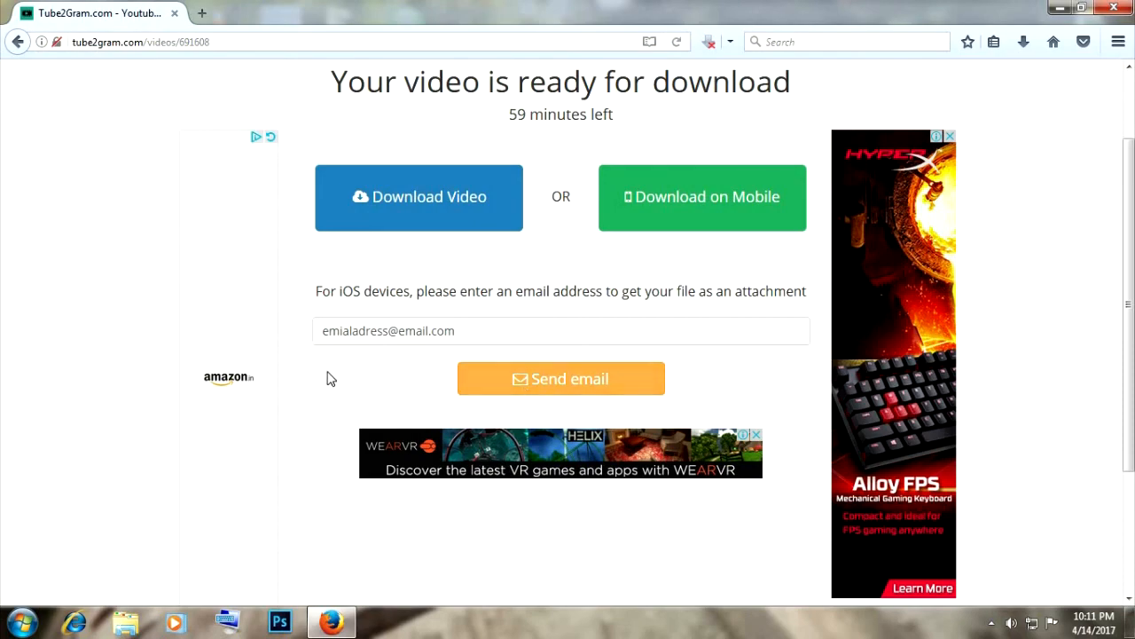
pyautogui.scroll(3)
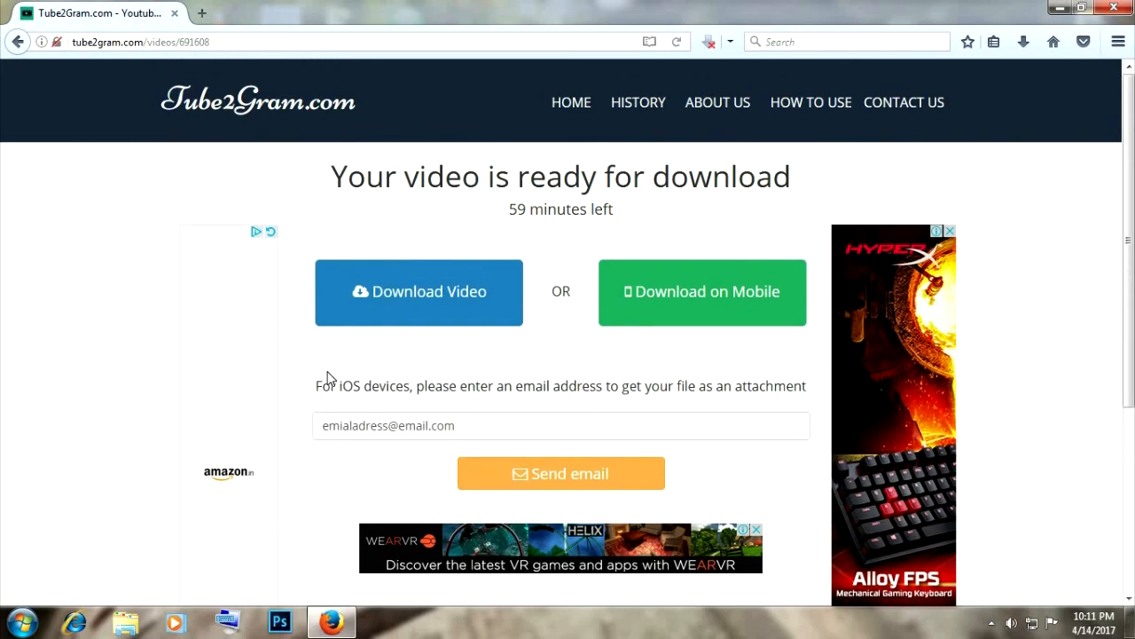